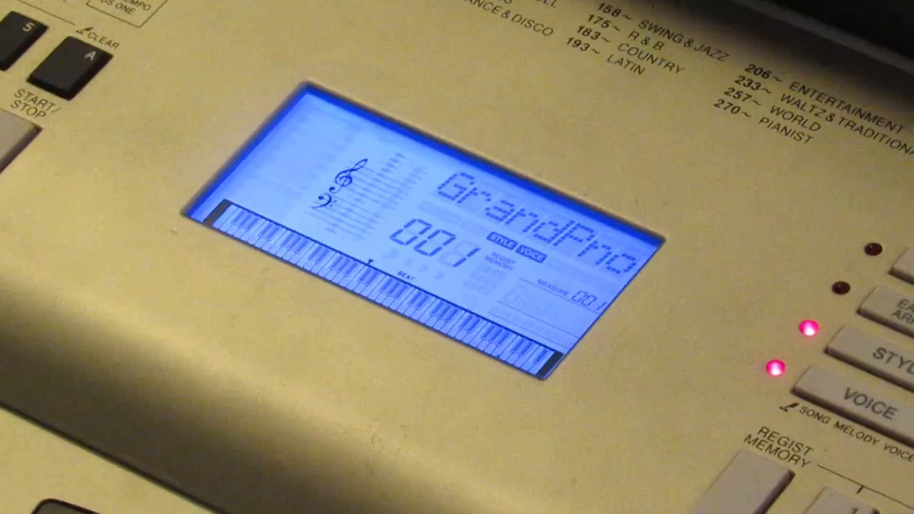
# Hold the VOICE button to switch the display from 001 Grand Piano to D.Voice
pyautogui.click(857, 407)
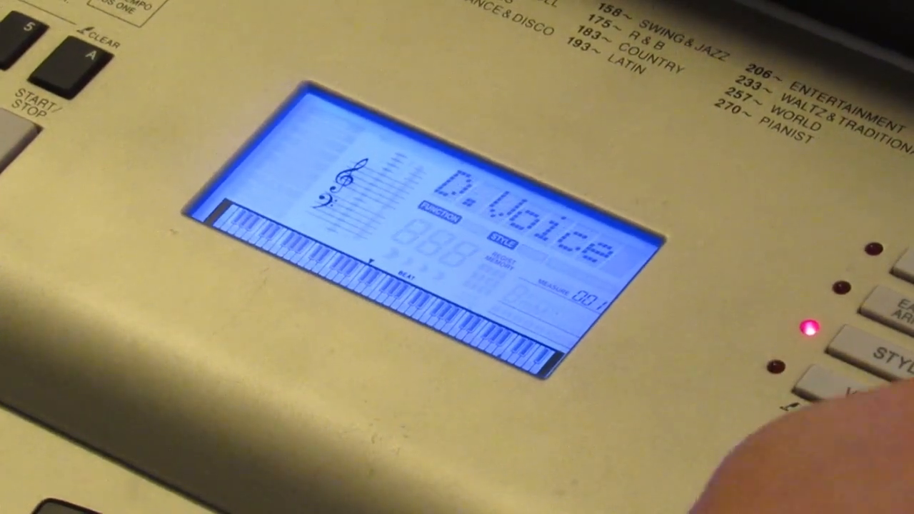